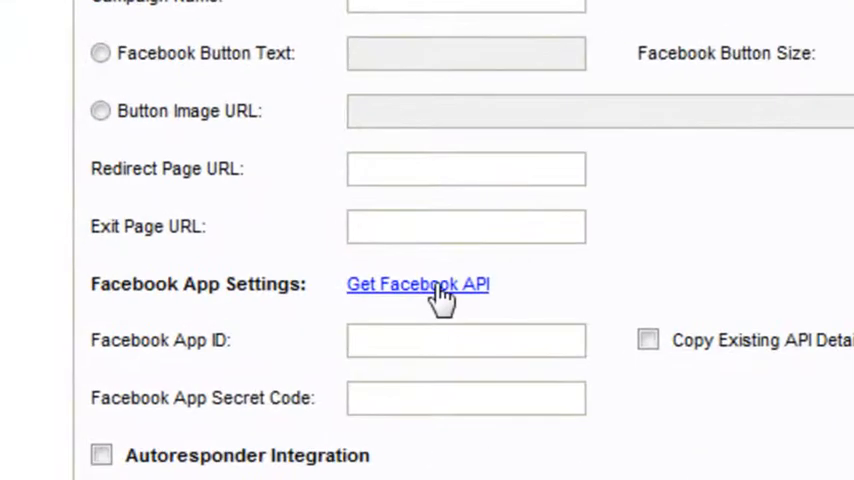
Step: Follow the 'Get Facebook API' link to the Facebook Developers apps page
click(417, 284)
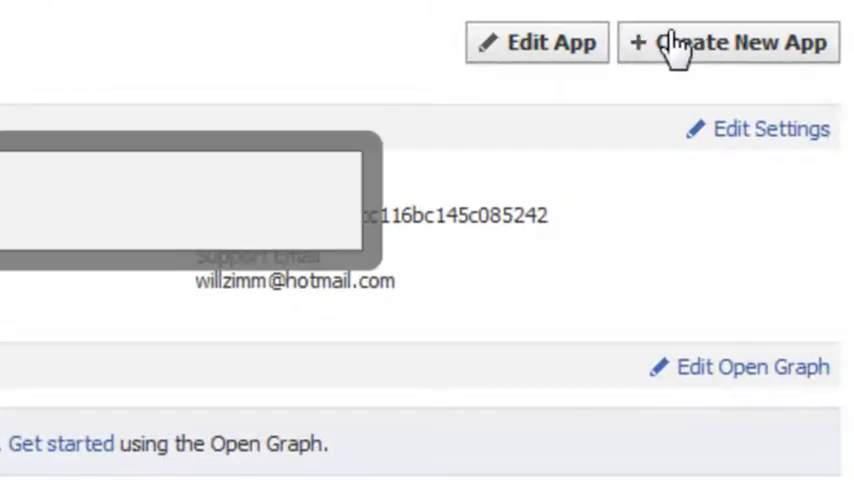
Step: Create a new app named 'Testdomain', agree to the Platform Policies, and continue
click(727, 43)
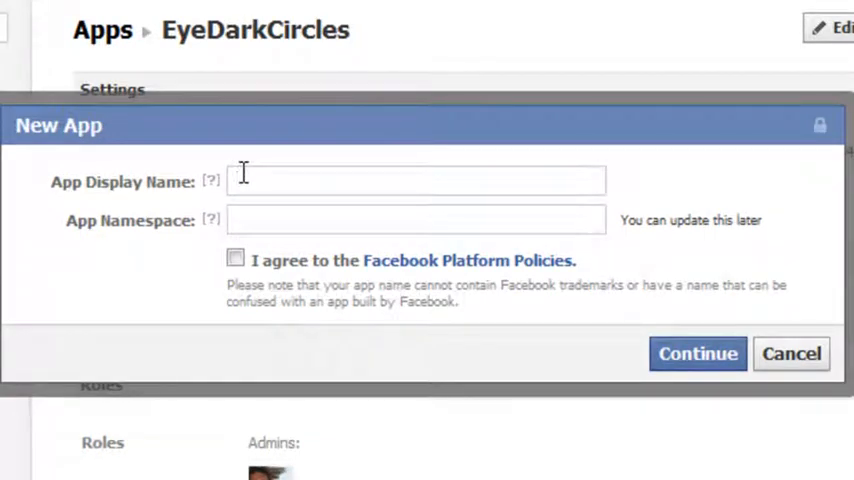
text(Te)
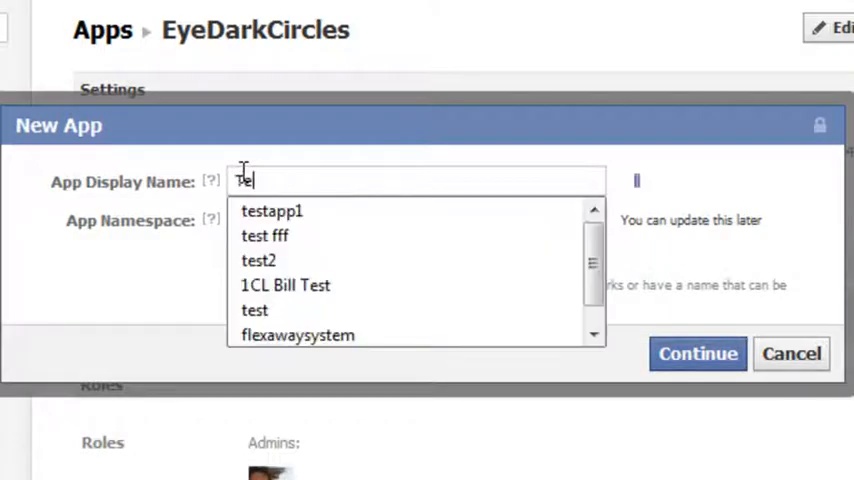
text(Testdomain)
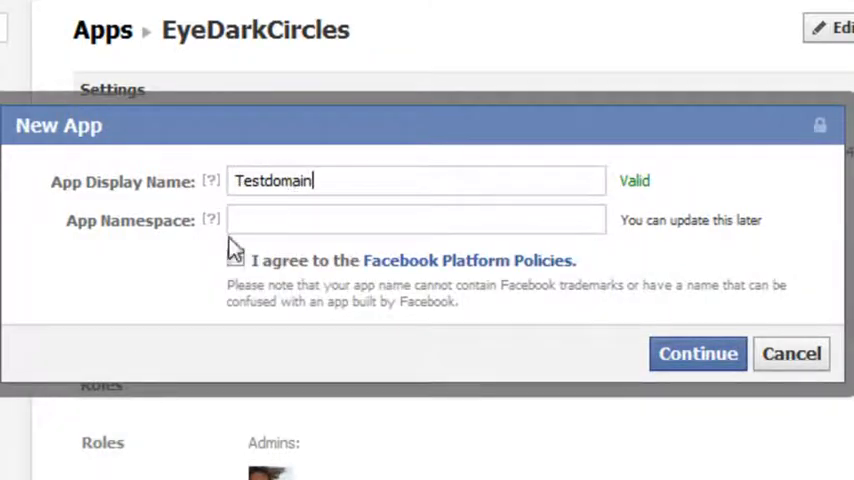
click(236, 258)
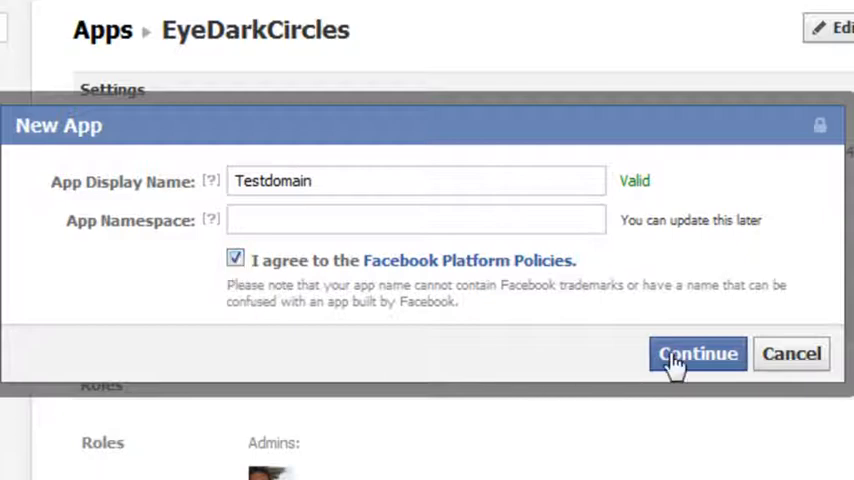
click(696, 353)
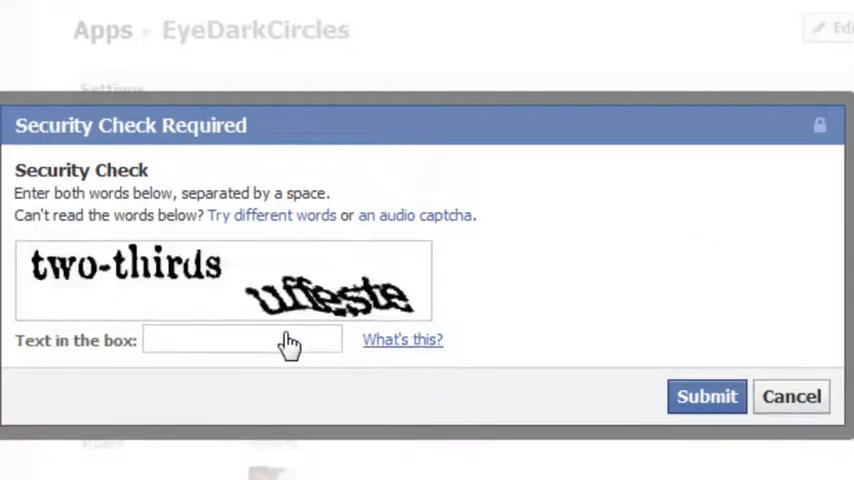
Step: Enter the captcha words and submit the security check
text(two-thirds uffeste)
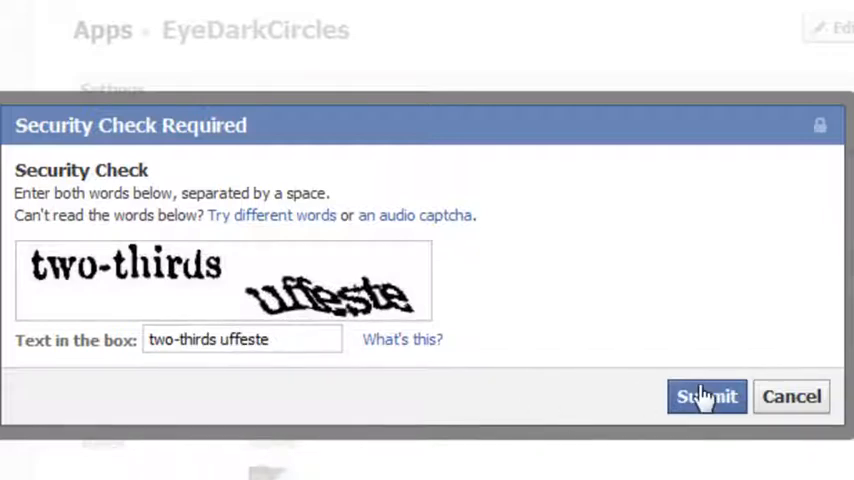
click(704, 396)
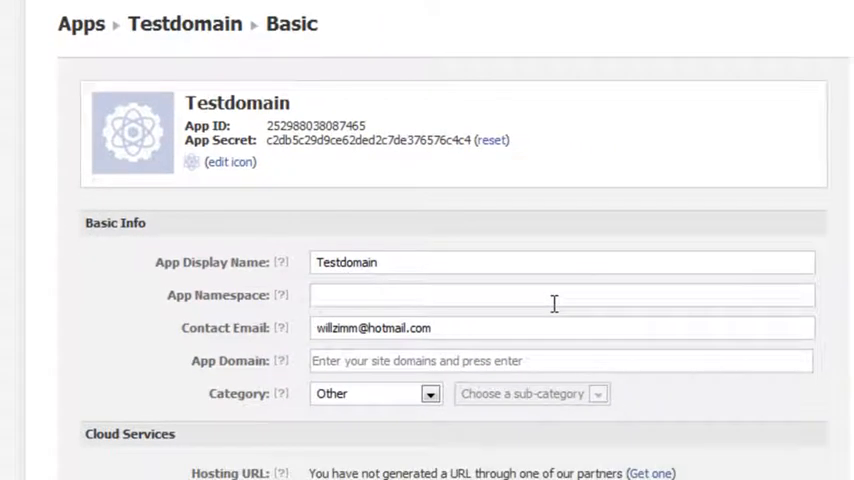
mouse_move(492, 223)
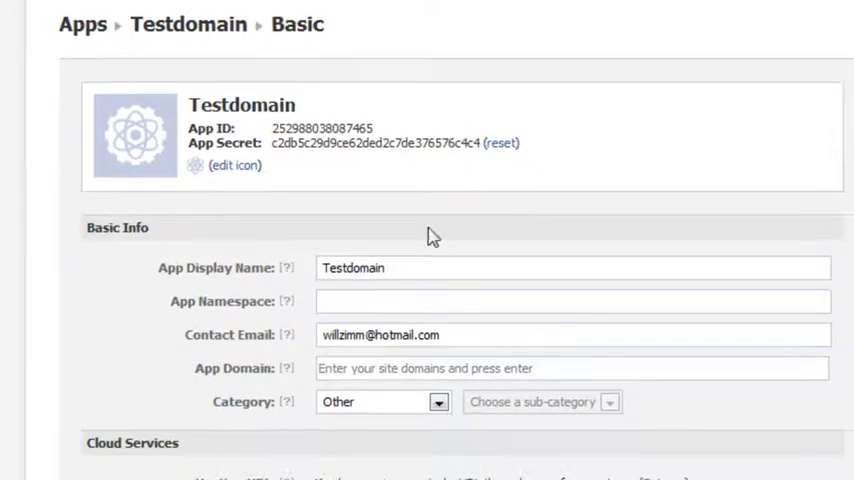
Step: Enter testdomain.com in the Testdomain app's App Domain field
click(573, 368)
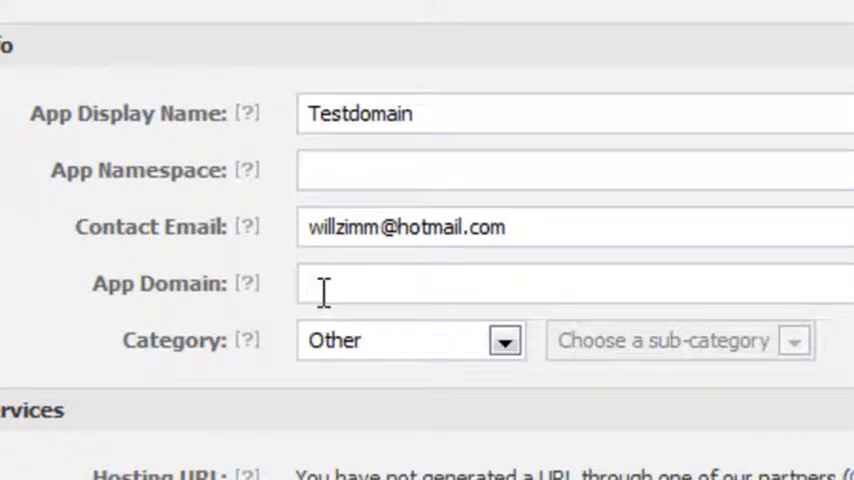
text(testdomain.com)
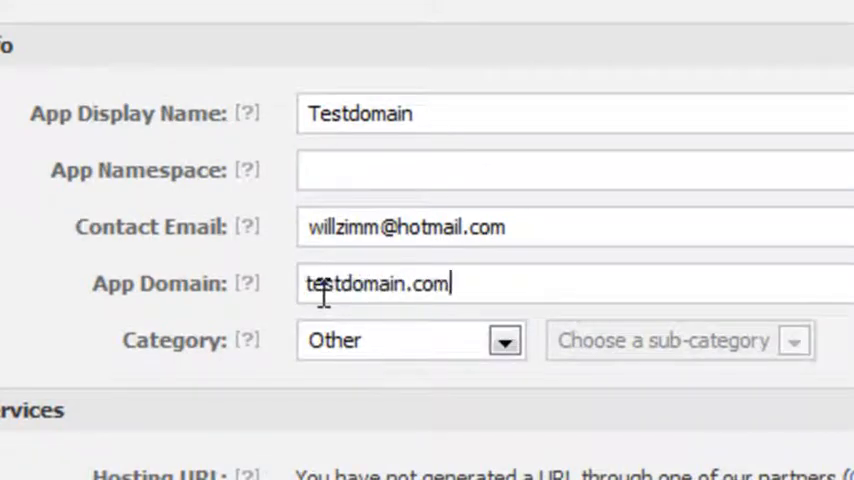
scroll(down, 3)
text(http://www.)
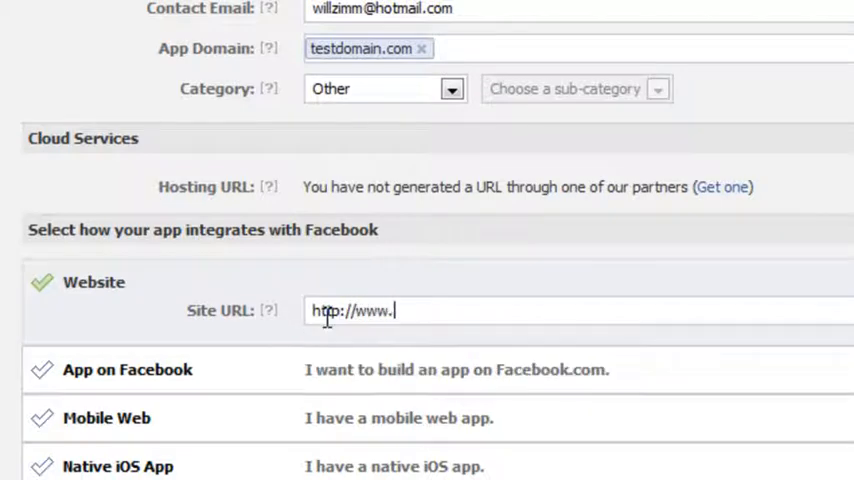
text(testdomain.com)
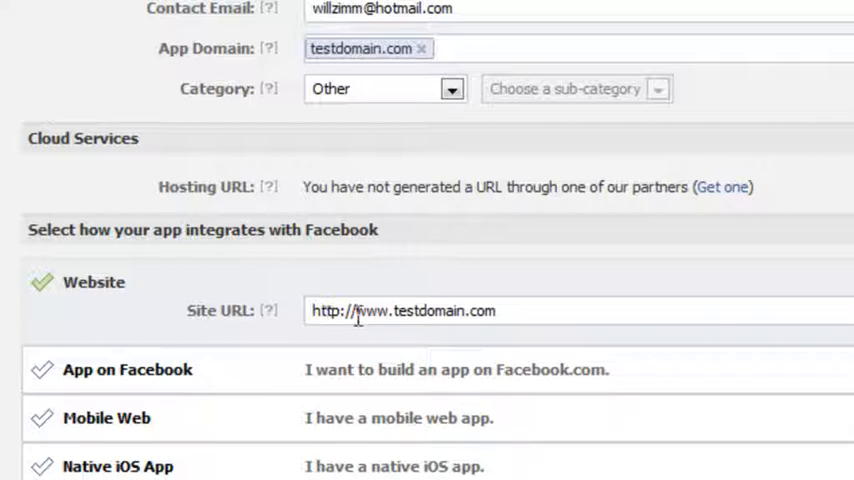
mouse_move(168, 75)
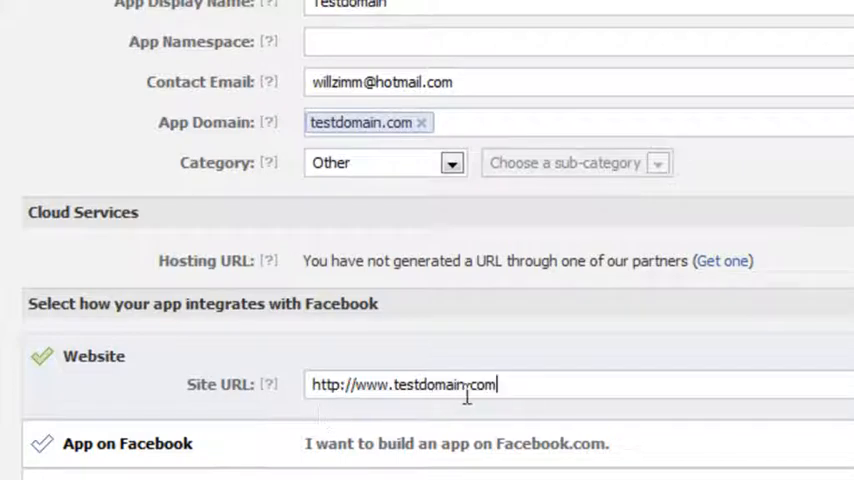
mouse_move(277, 147)
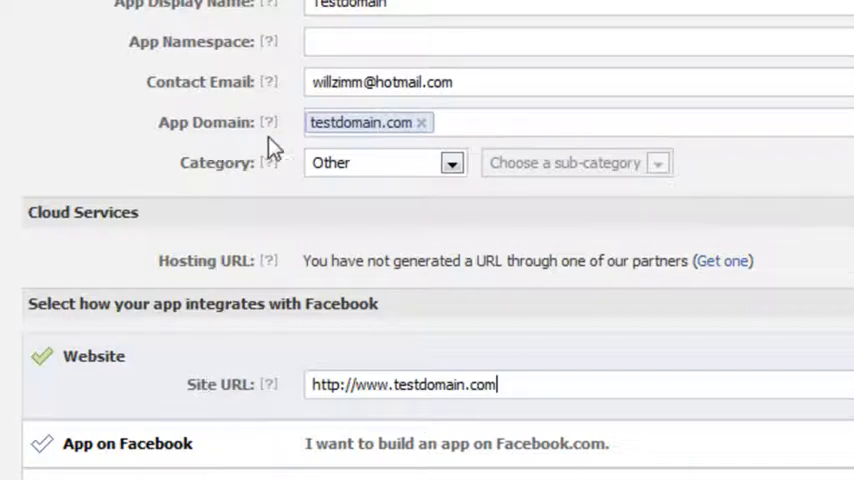
scroll(down, 3)
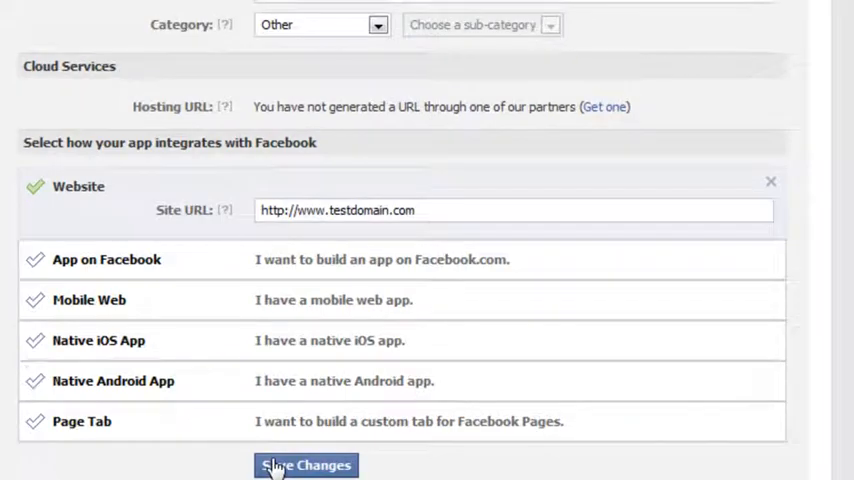
click(306, 466)
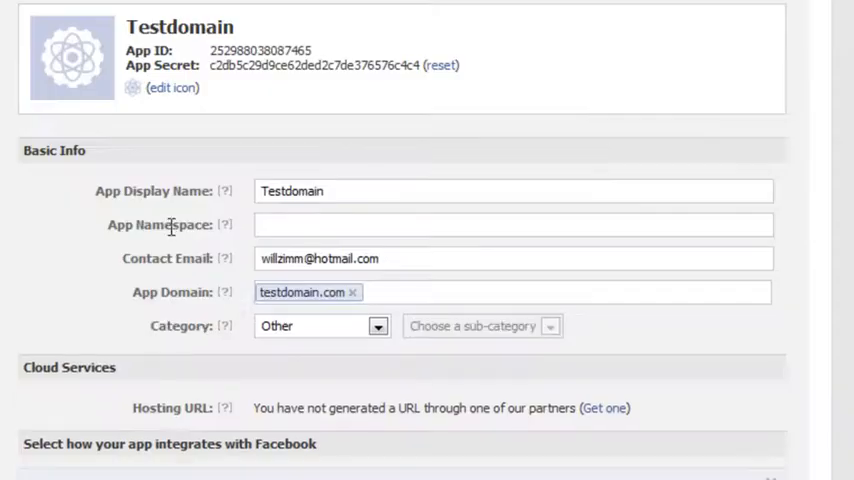